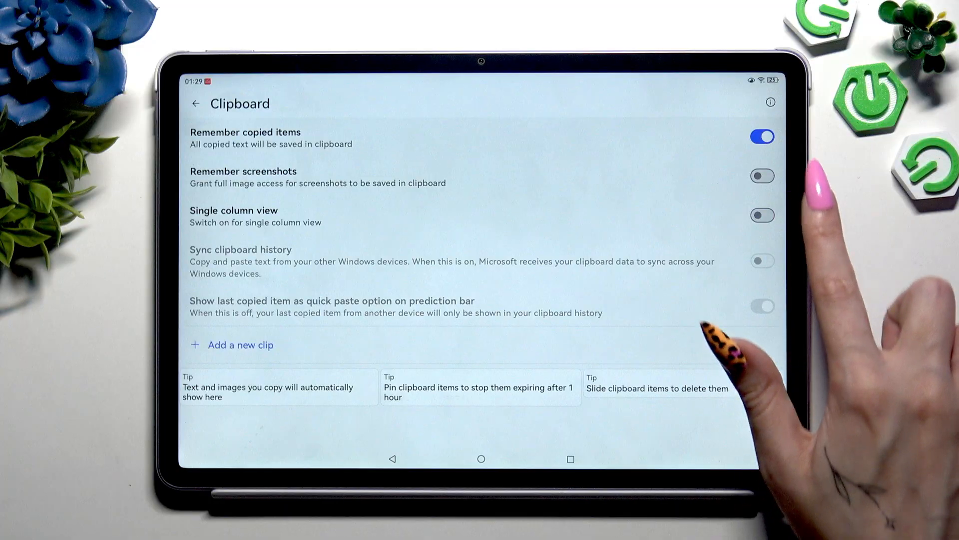
Step: Enable Remember screenshots in the clipboard and allow the keyboard media access
{"action": "left_click", "coordinate": [763, 175]}
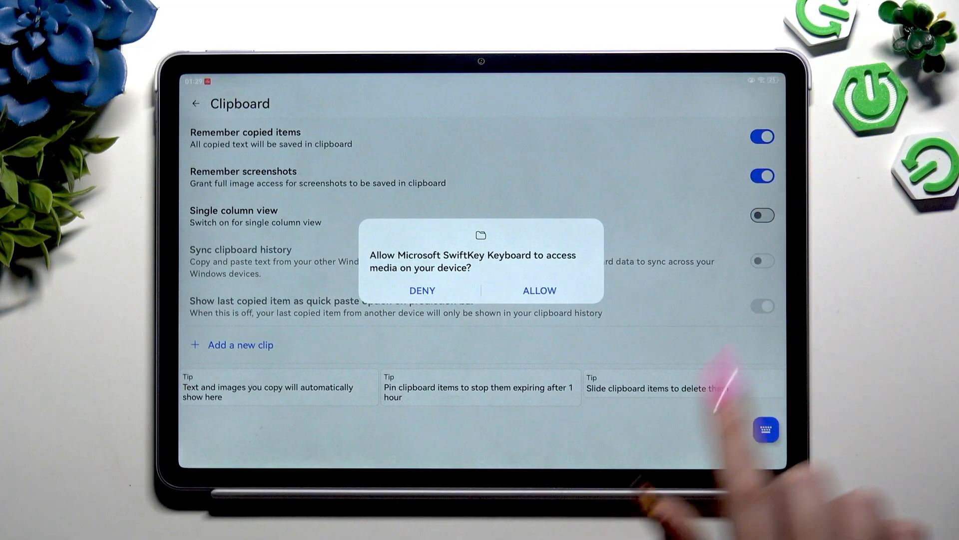
{"action": "left_click", "coordinate": [539, 290]}
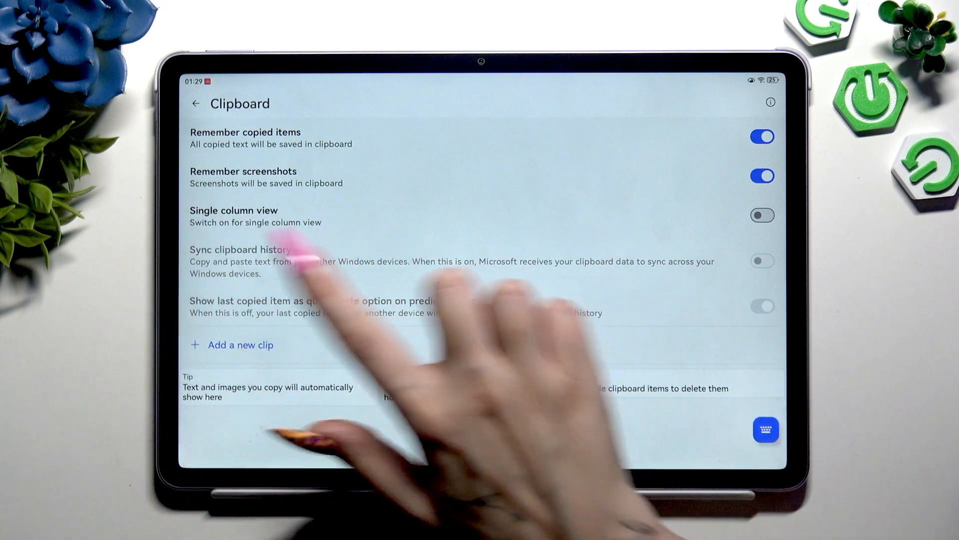
Step: Save a new clip 'Vuvuub' with the shortcut 'yv6g7'
{"action": "left_click", "coordinate": [239, 345]}
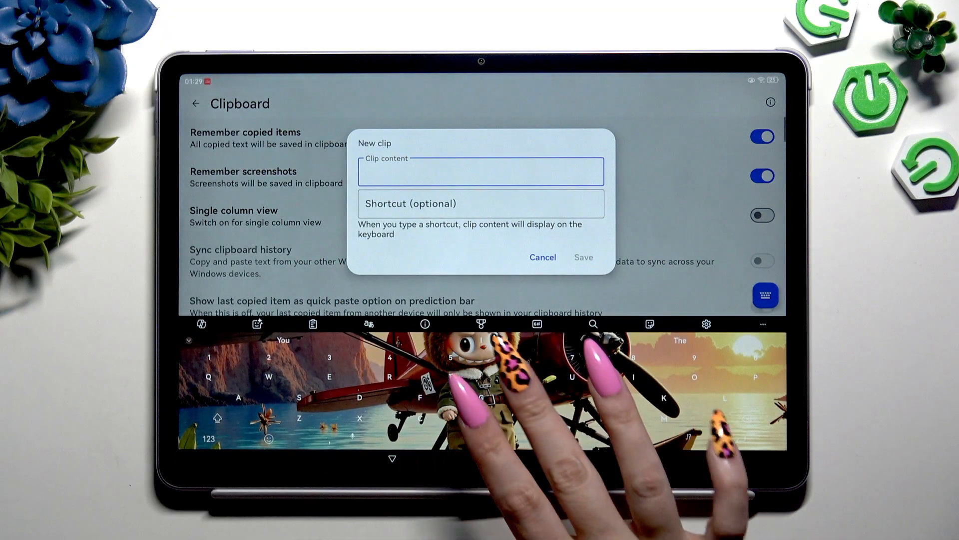
{"action": "type", "text": "Vuvuub"}
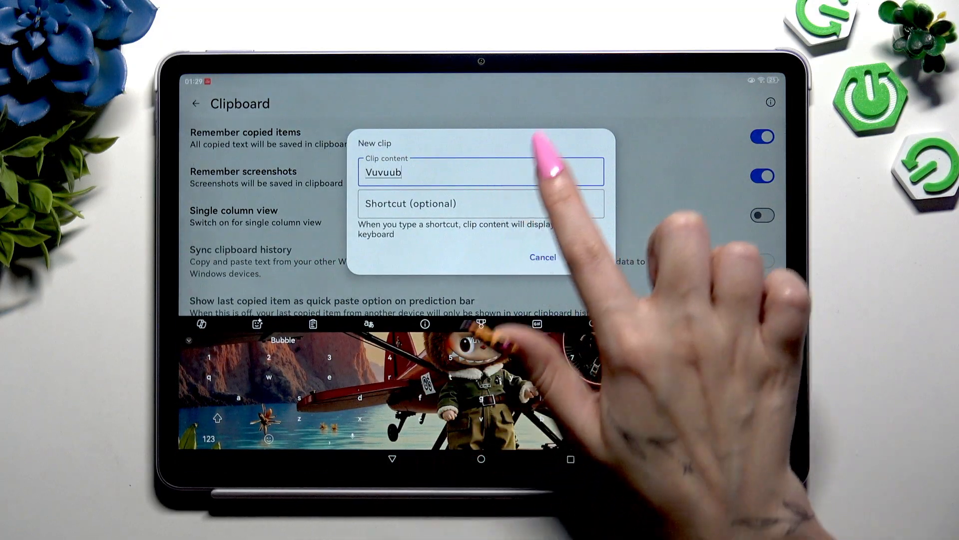
{"action": "type", "text": "yv6g7"}
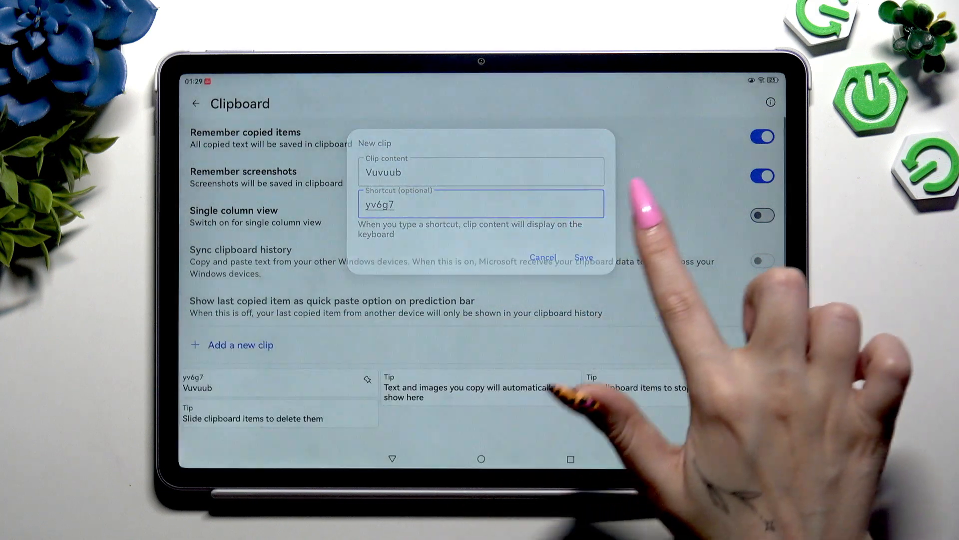
{"action": "left_click", "coordinate": [584, 257]}
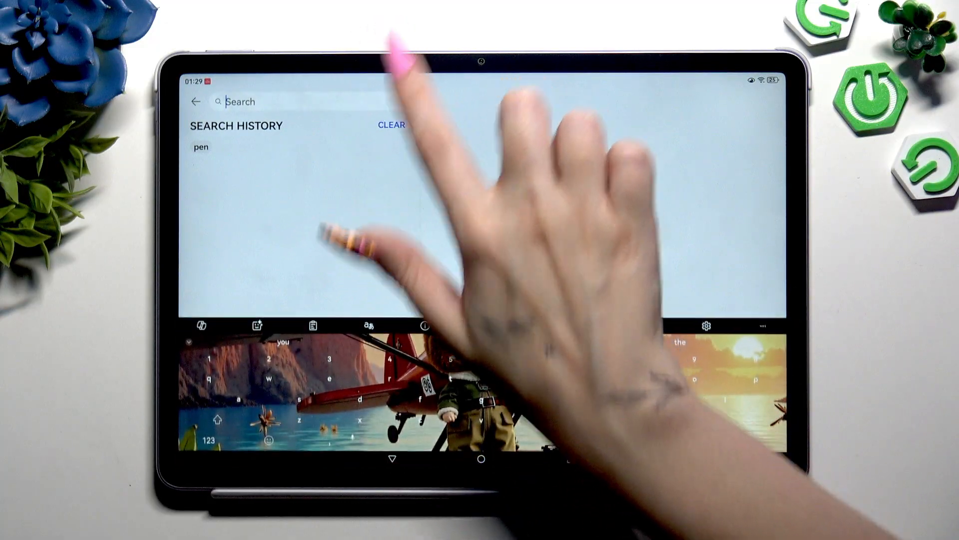
Step: Type 'sunny' in the Settings search, then select it and cut it to the clipboard
{"action": "type", "text": "s"}
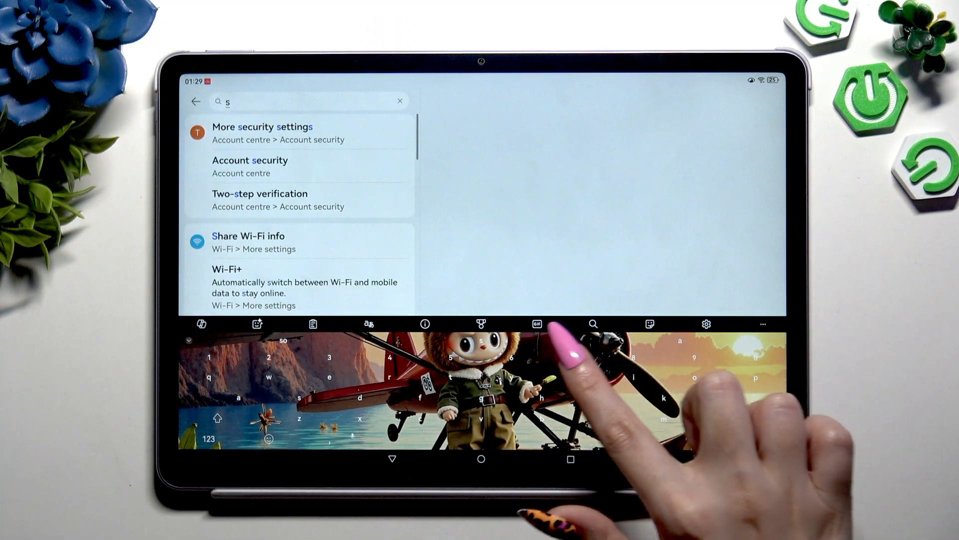
{"action": "type", "text": "unn"}
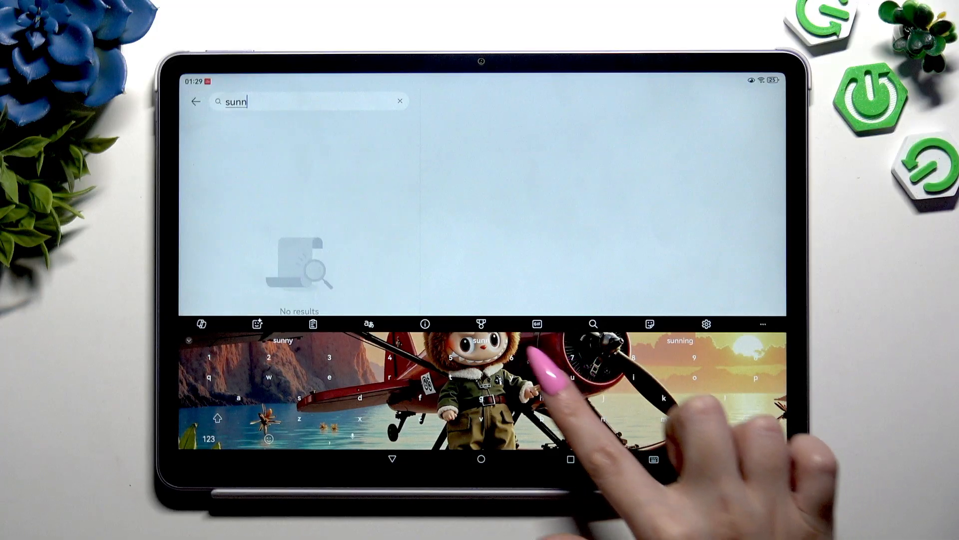
{"action": "double_click", "coordinate": [239, 101]}
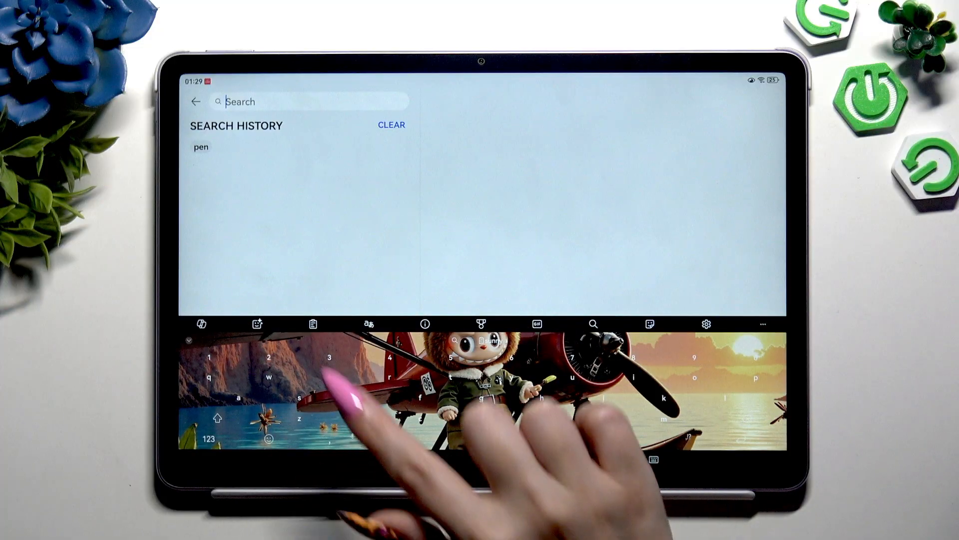
{"action": "left_click", "coordinate": [313, 324]}
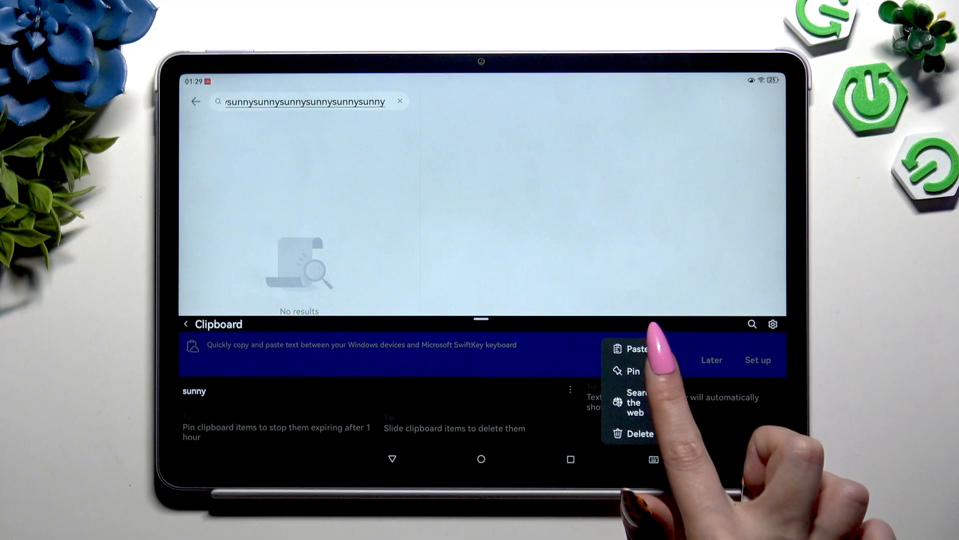
Step: Pin the 'sunny' clip, delete it, and dismiss the clipboard sync suggestion
{"action": "left_click", "coordinate": [633, 371]}
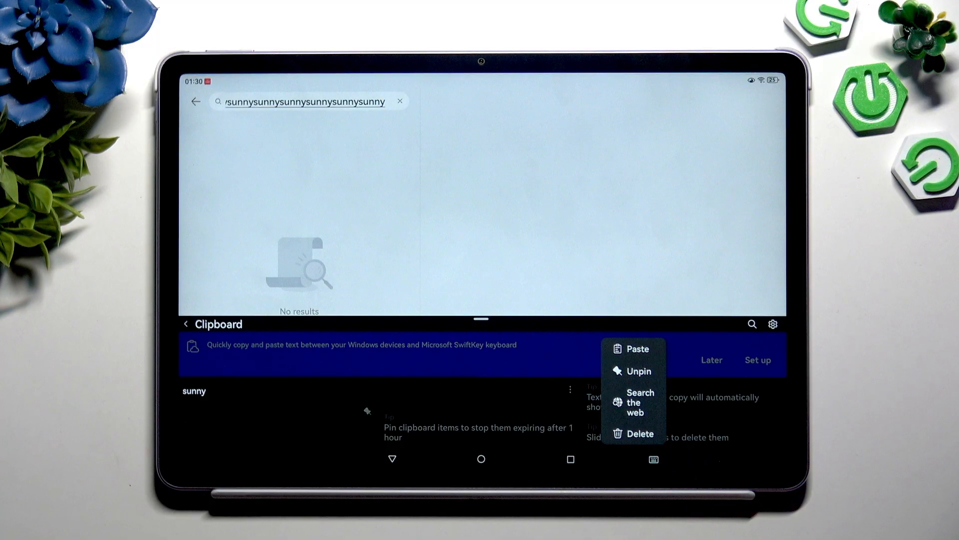
{"action": "left_click", "coordinate": [641, 433]}
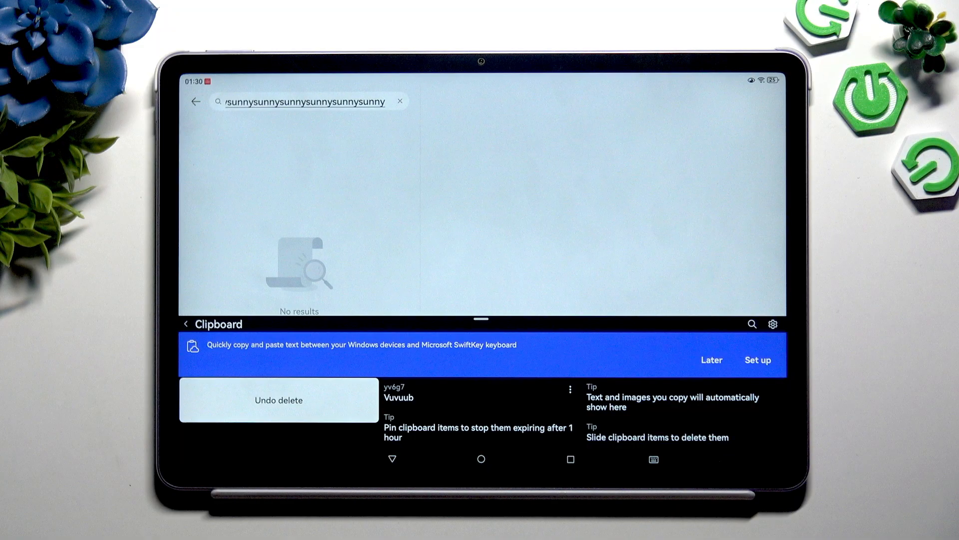
{"action": "left_click", "coordinate": [712, 360]}
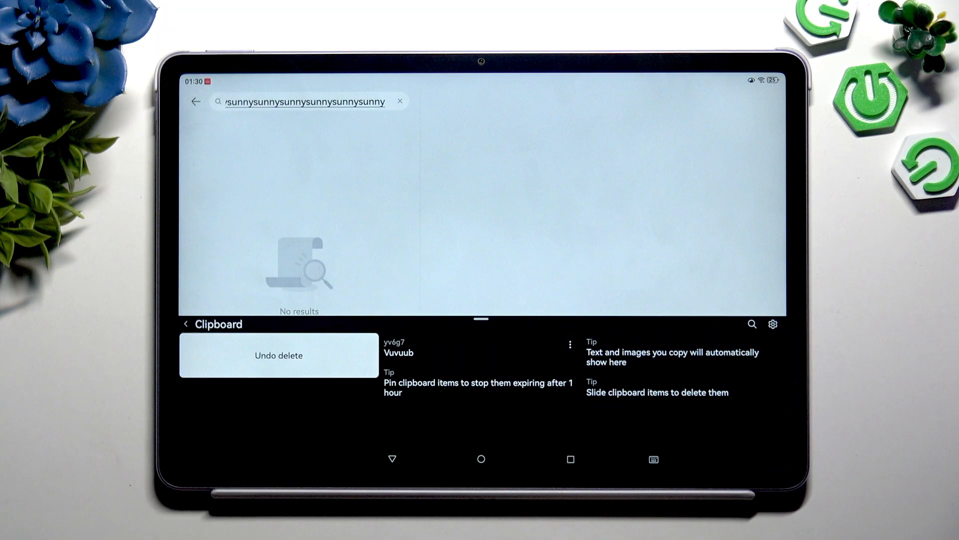